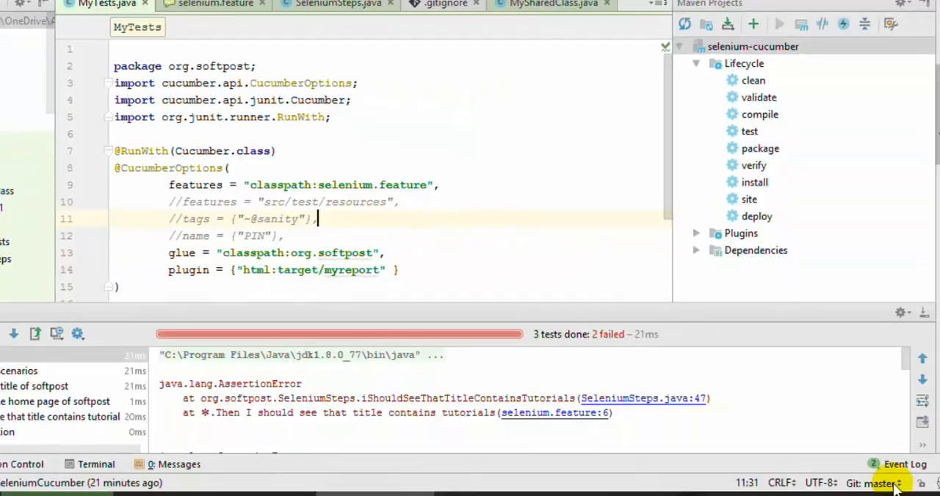
# Review the MyTests.java Cucumber runner options in IntelliJ IDEA.
pyautogui.click(337, 135)
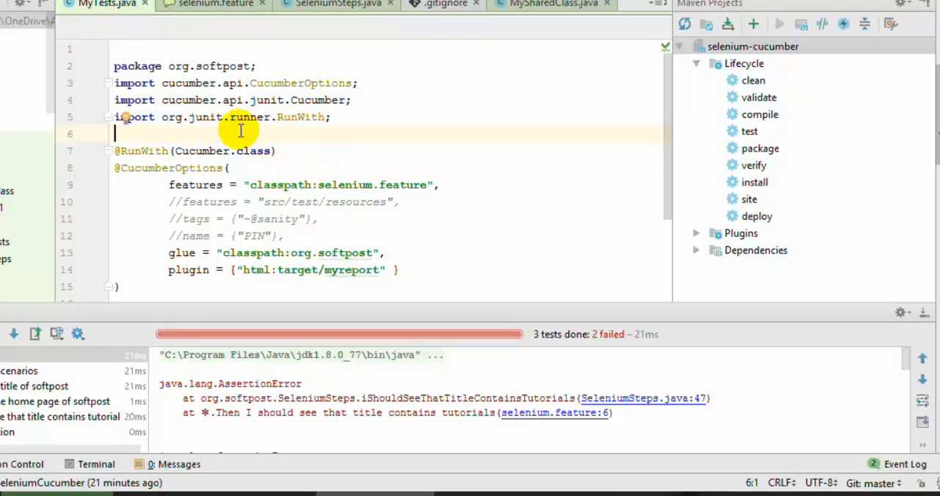
pyautogui.scroll(-3)
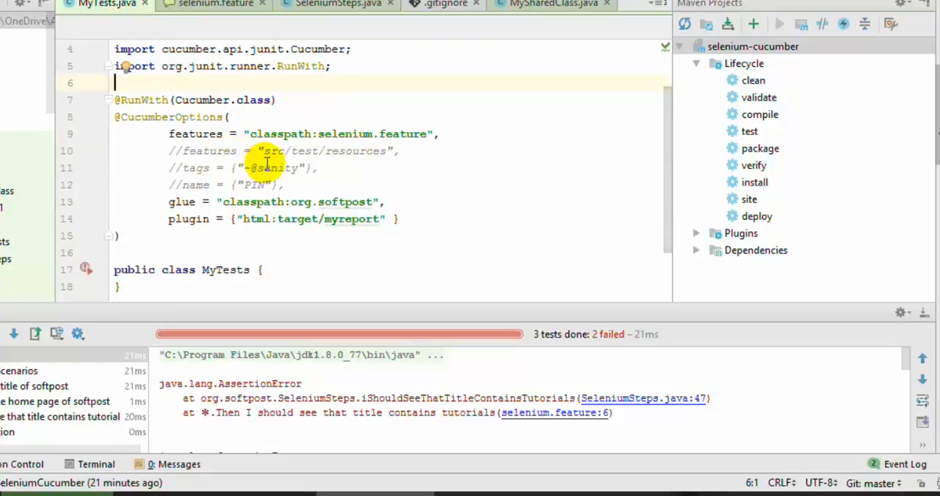
pyautogui.moveTo(228, 103)
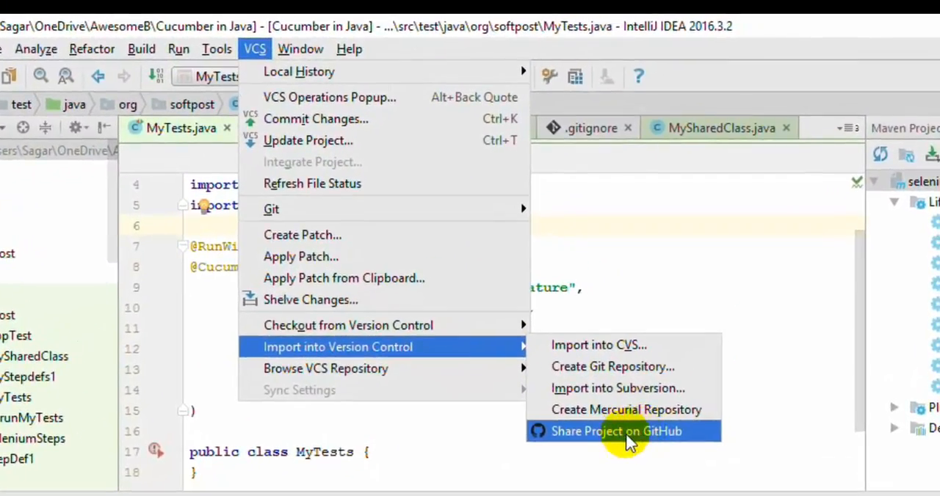
pyautogui.moveTo(599, 305)
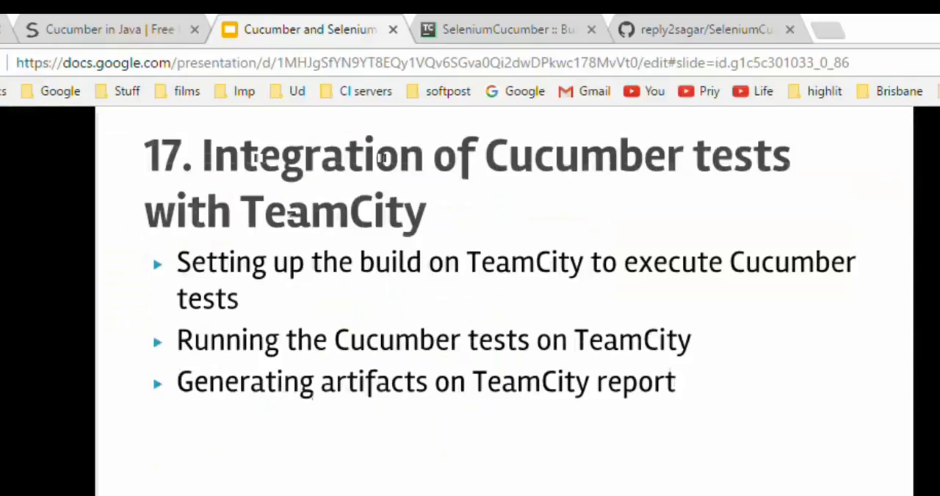
# Copy the HTTPS clone address of the SeleniumCucumber GitHub repository.
pyautogui.click(705, 29)
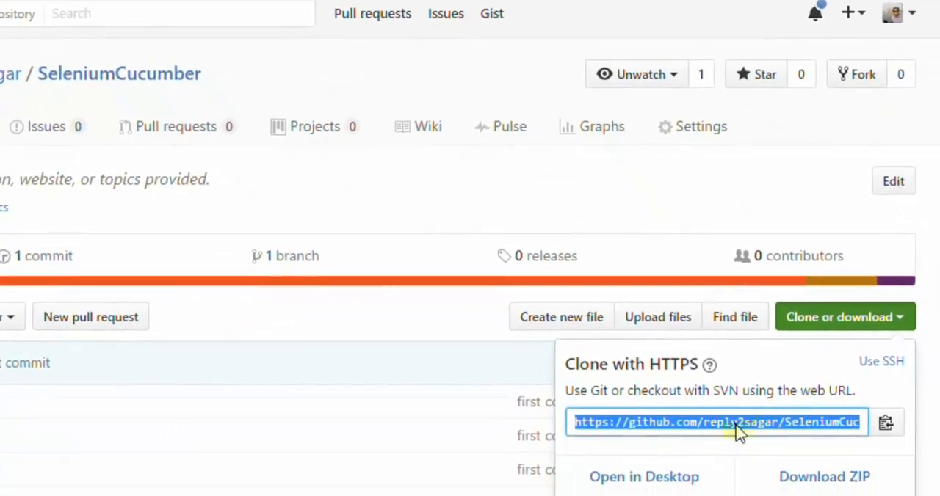
pyautogui.rightClick(717, 422)
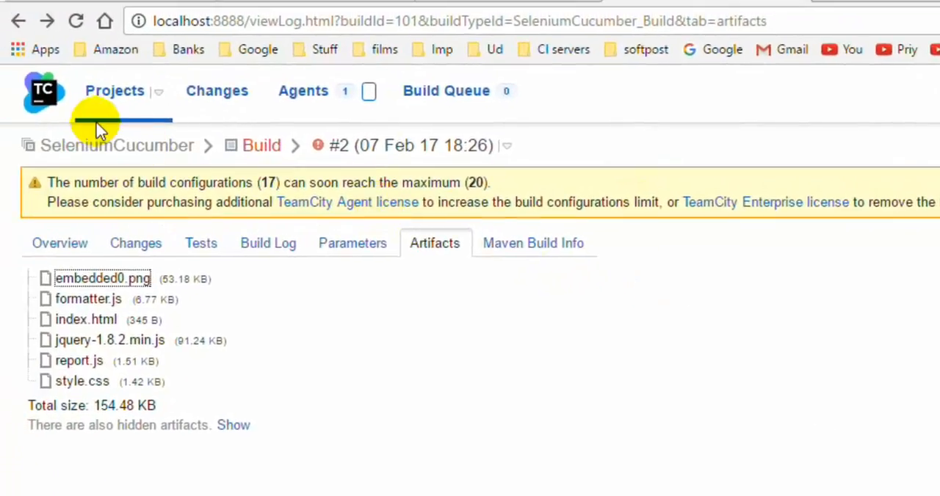
pyautogui.moveTo(536, 290)
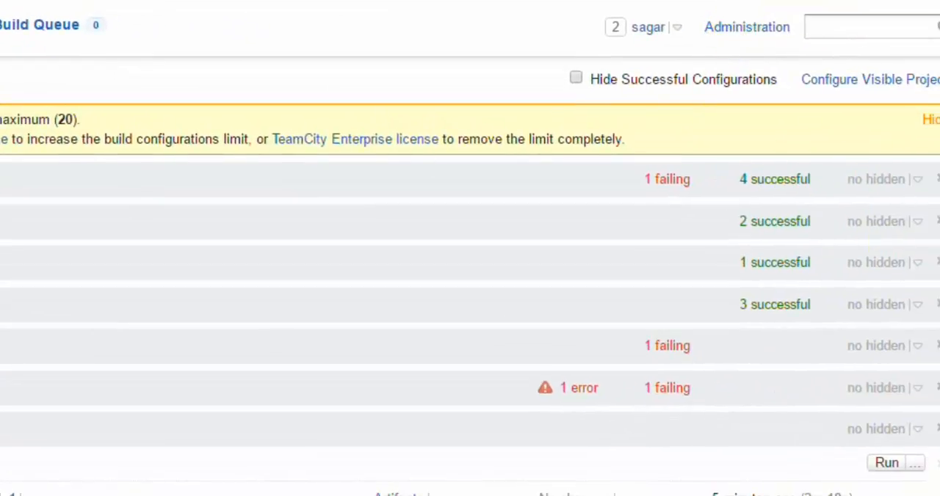
# Go to TeamCity's Administration Projects page listing all projects.
pyautogui.click(746, 27)
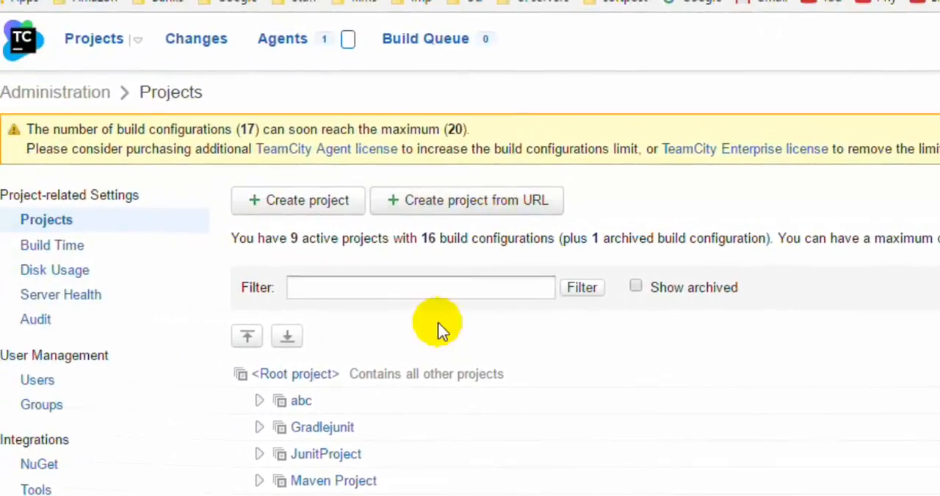
pyautogui.click(467, 200)
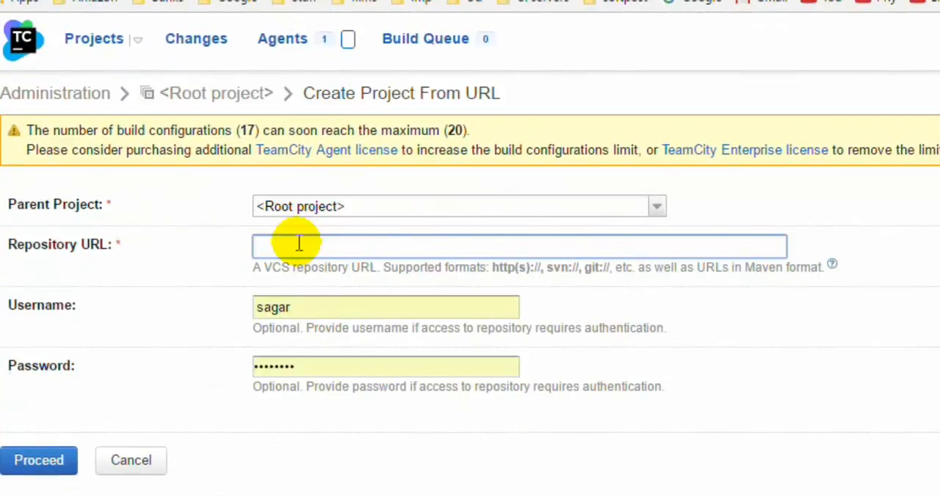
pyautogui.write('https://github.com/reply2sagar/SeleniumCucumber.git')
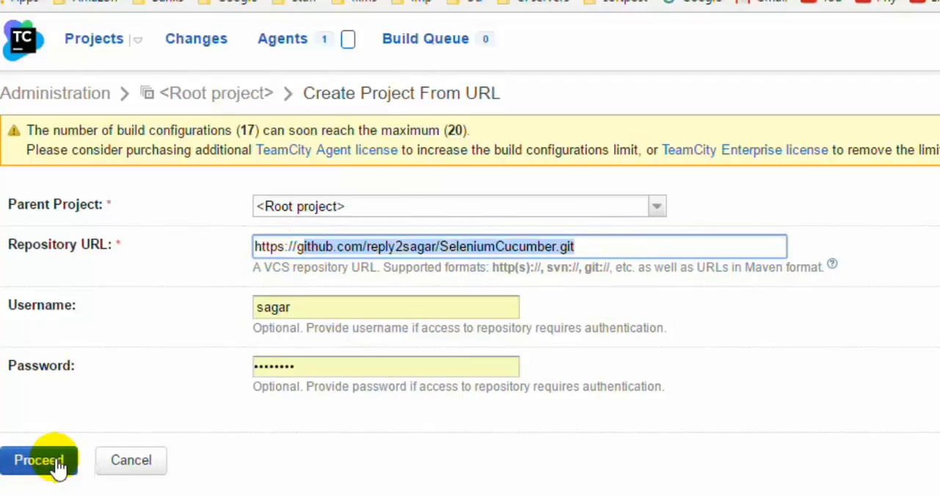
pyautogui.moveTo(110, 470)
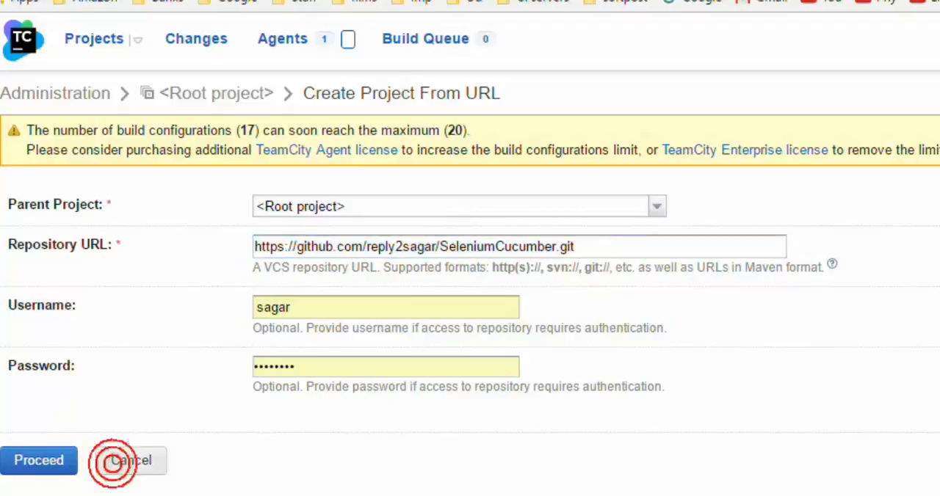
pyautogui.click(132, 461)
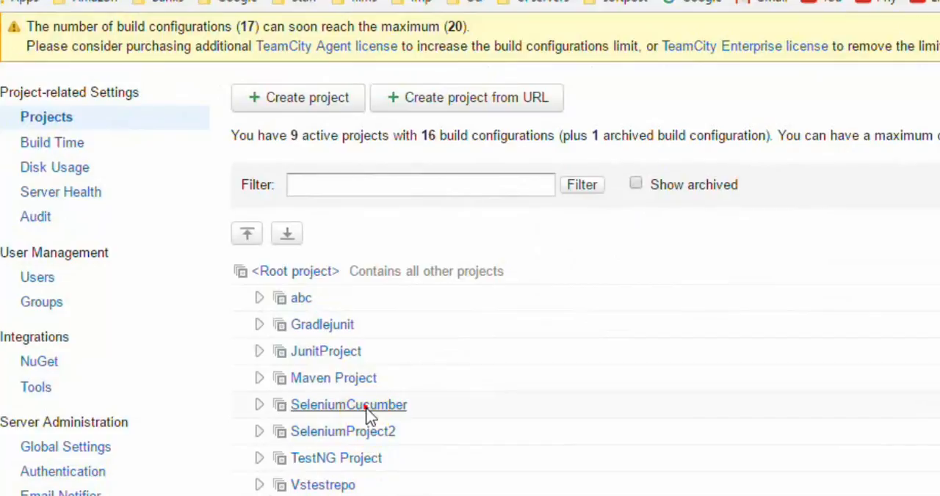
# Open SeleniumCucumber's project settings and then its Build configuration settings.
pyautogui.click(348, 405)
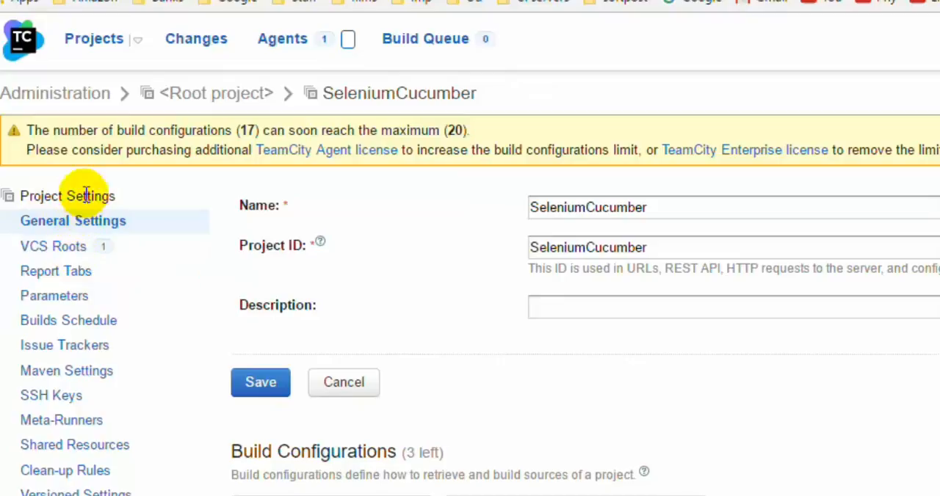
pyautogui.moveTo(420, 92)
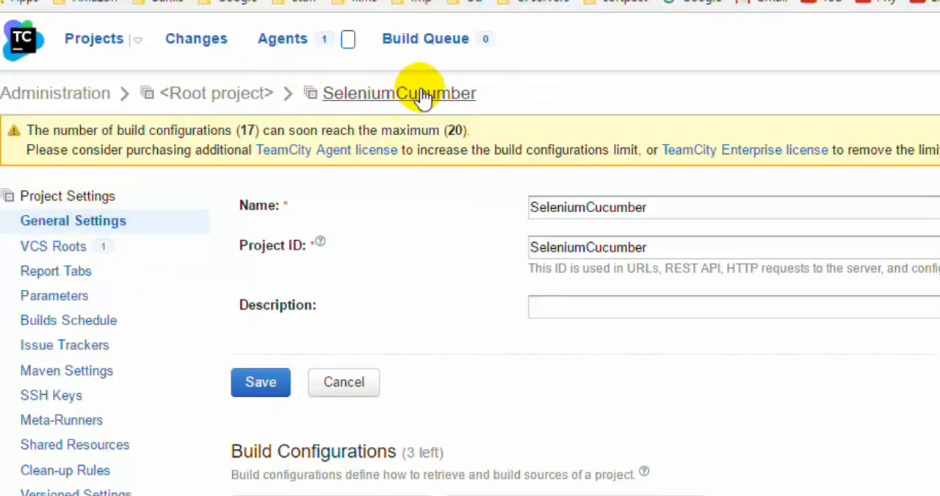
pyautogui.moveTo(339, 248)
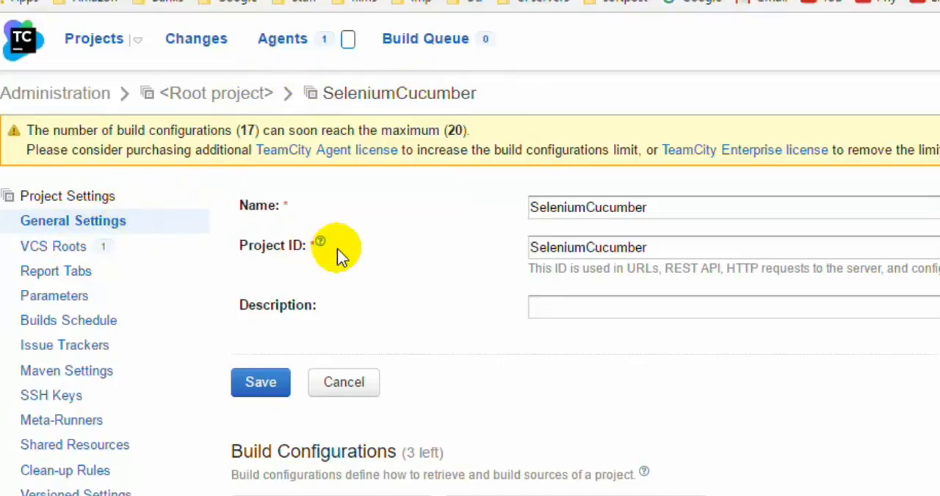
pyautogui.moveTo(247, 438)
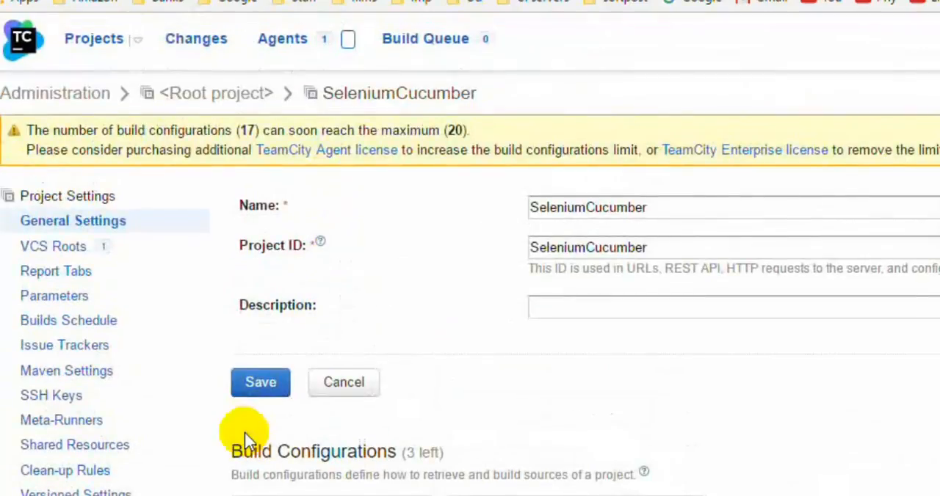
pyautogui.scroll(-3)
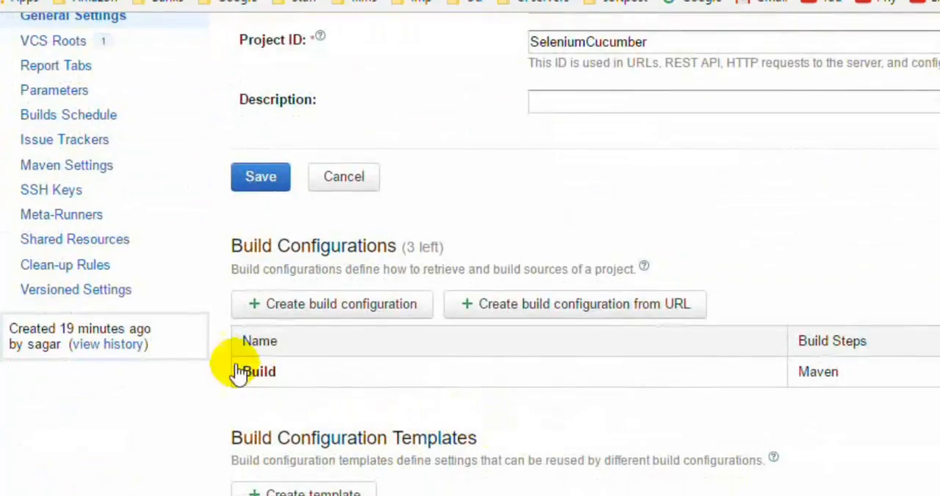
pyautogui.click(258, 371)
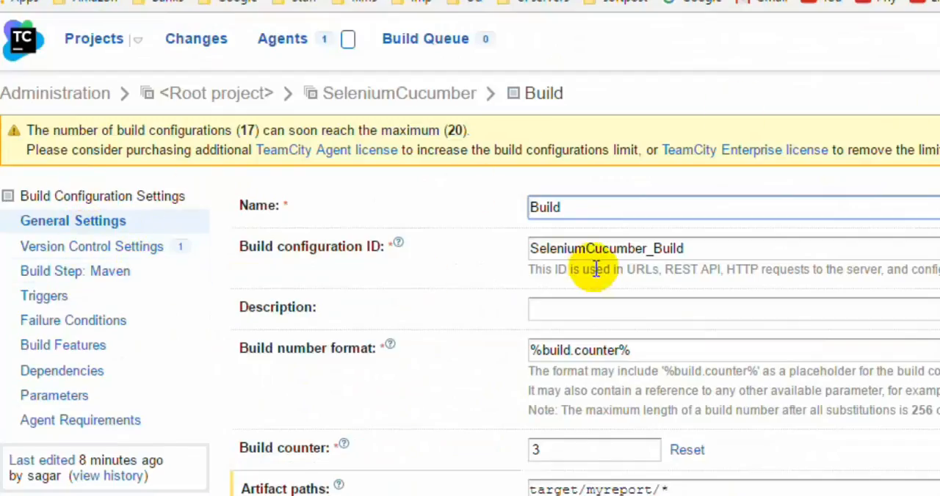
pyautogui.moveTo(278, 301)
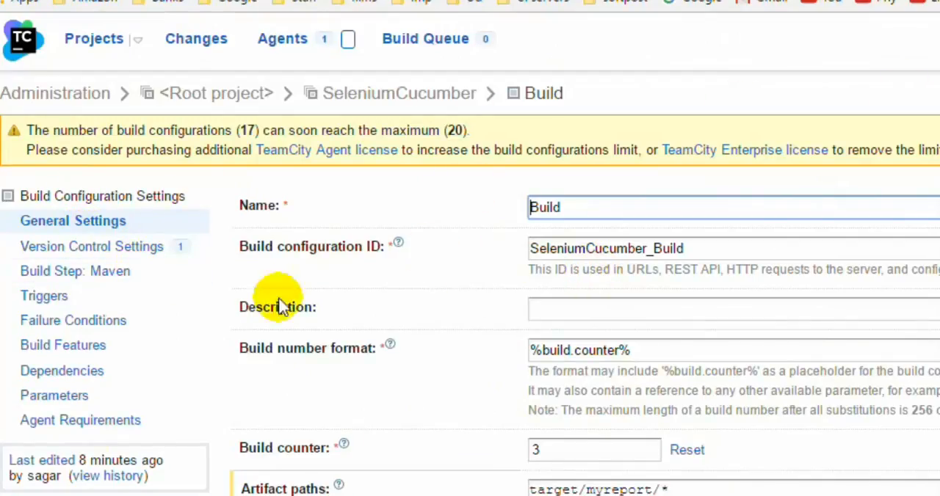
# Review the runner options, then show the Build configuration's Version Control Settings with its GitHub VCS root.
pyautogui.scroll(-3)
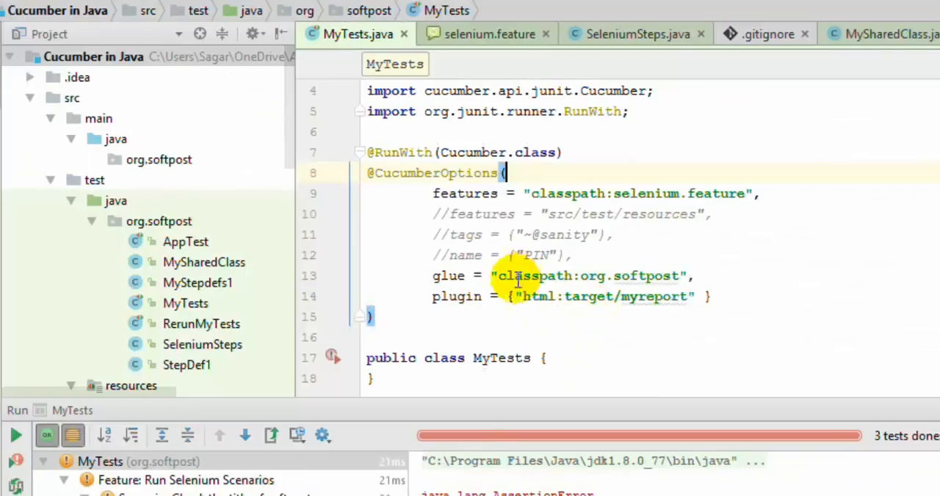
pyautogui.doubleClick(605, 297)
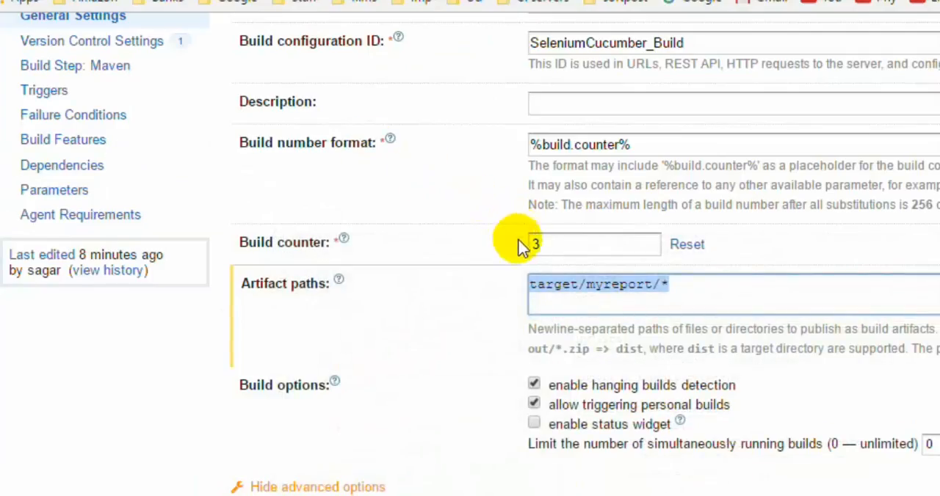
pyautogui.scroll(3)
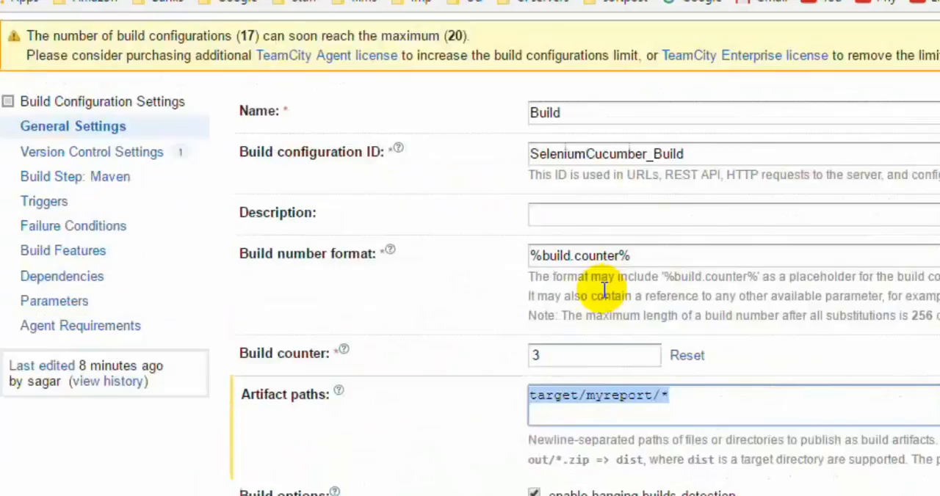
pyautogui.scroll(3)
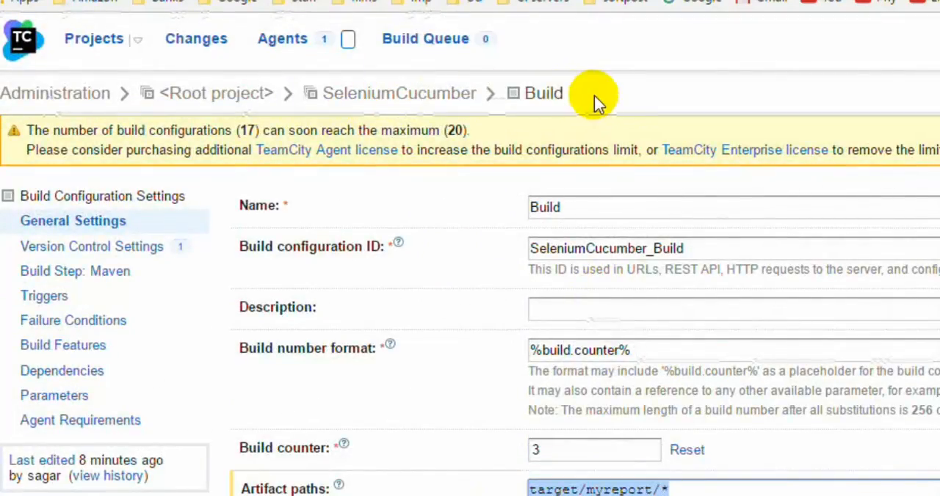
pyautogui.moveTo(323, 264)
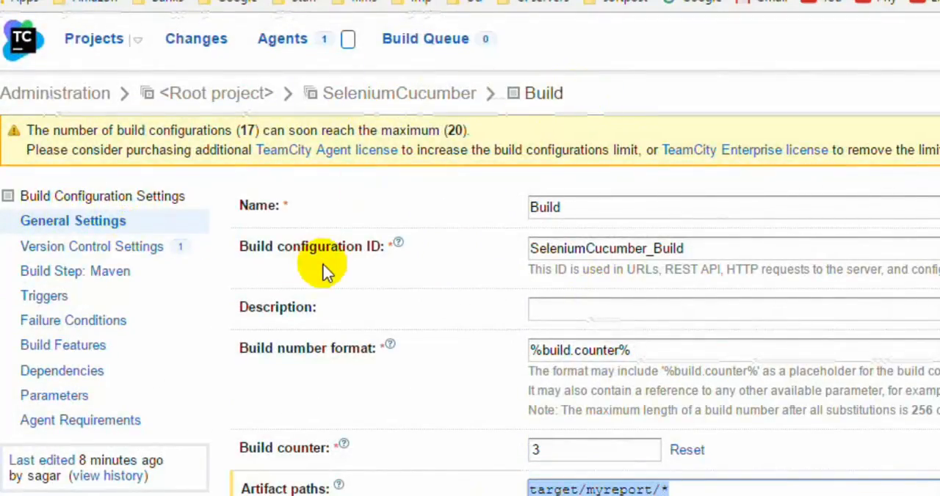
pyautogui.scroll(-3)
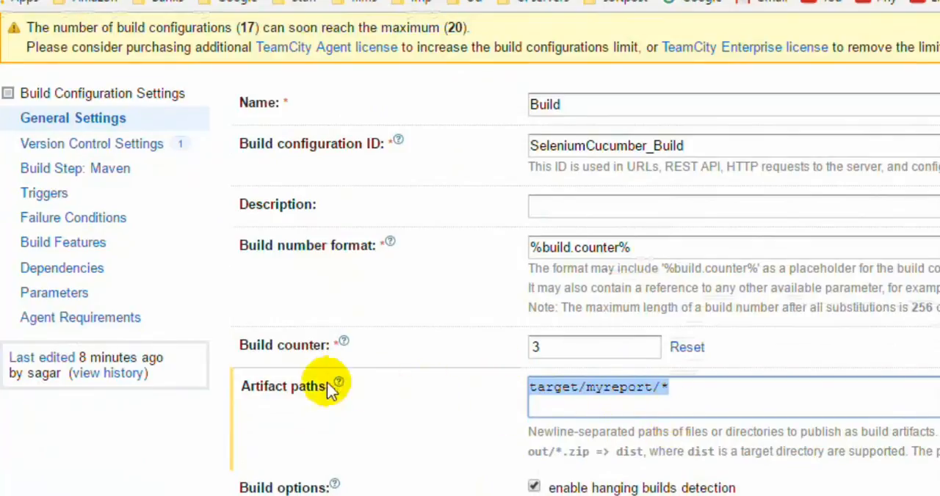
pyautogui.moveTo(315, 394)
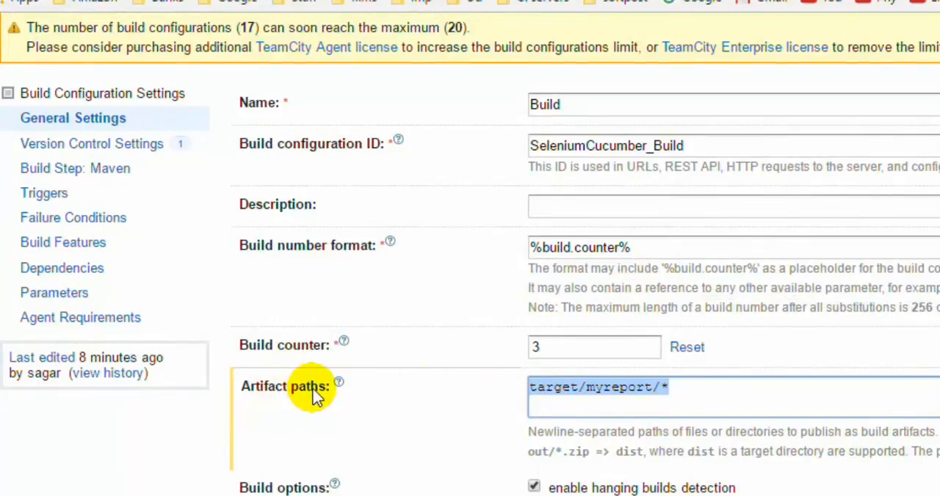
pyautogui.moveTo(704, 388)
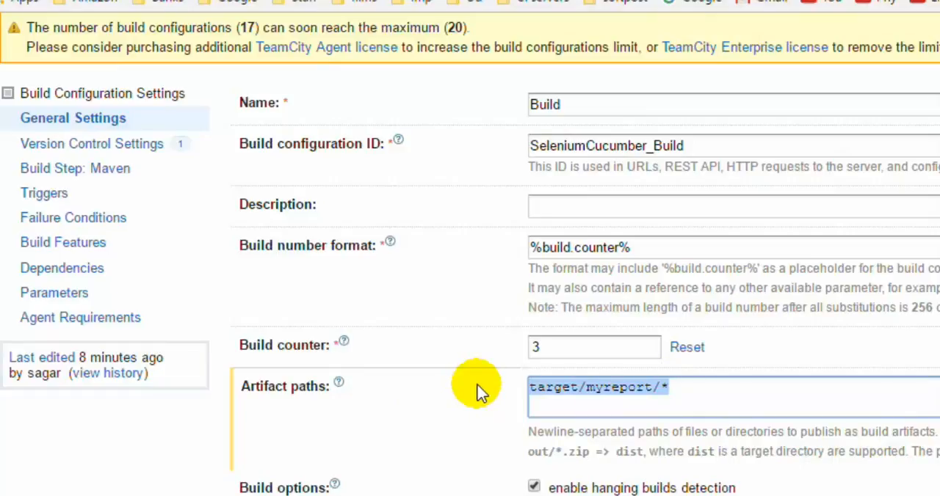
pyautogui.scroll(3)
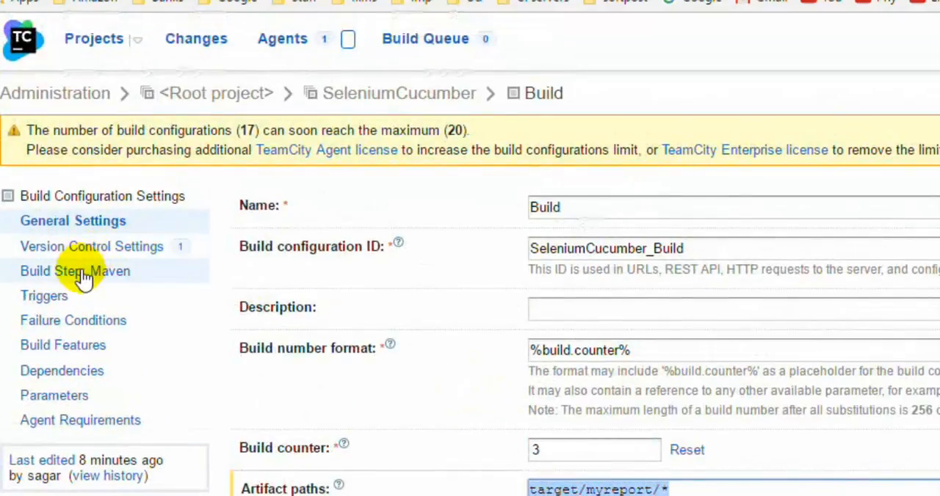
pyautogui.moveTo(85, 271)
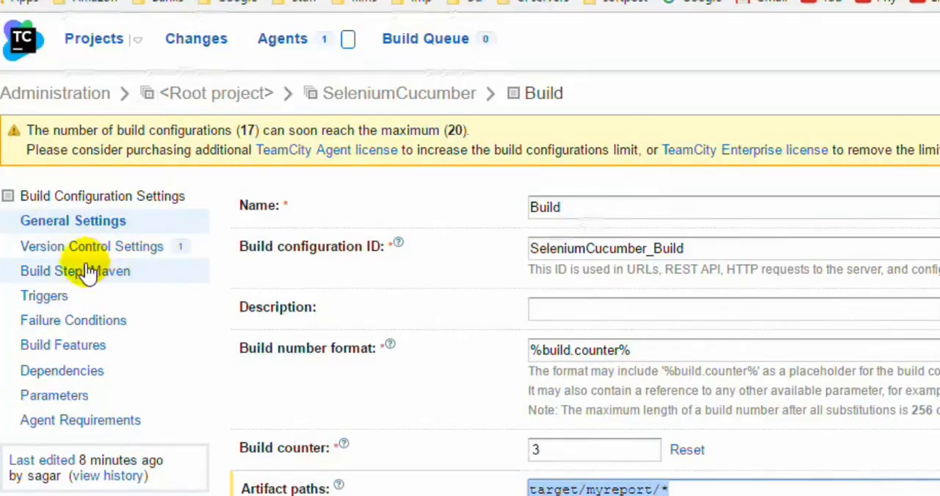
pyautogui.moveTo(404, 299)
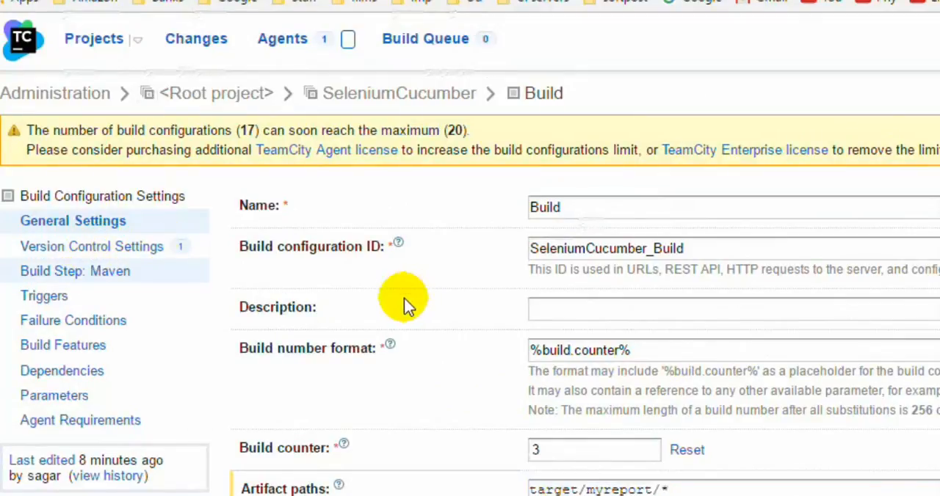
pyautogui.click(91, 247)
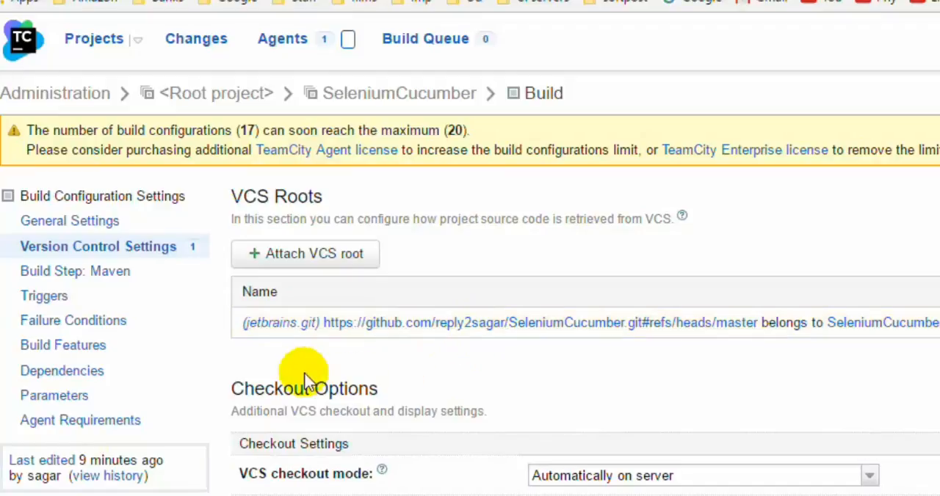
pyautogui.moveTo(309, 330)
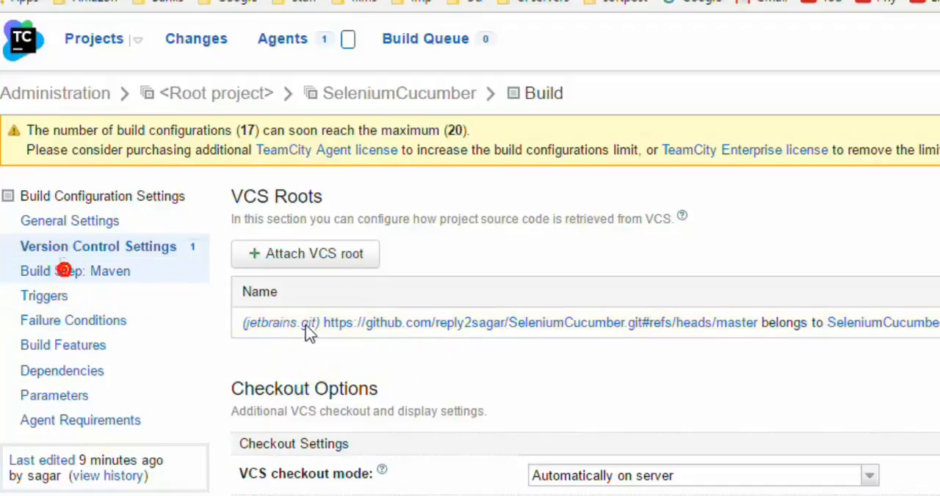
# Review the Maven build step: goals 'clean test -Dtest=org.softpost.MyTests', POM file pom.xml.
pyautogui.click(75, 270)
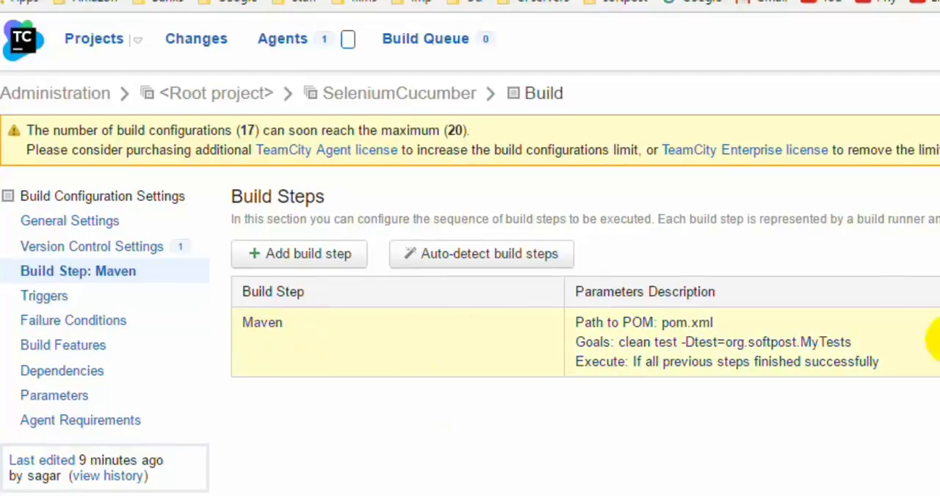
pyautogui.click(261, 323)
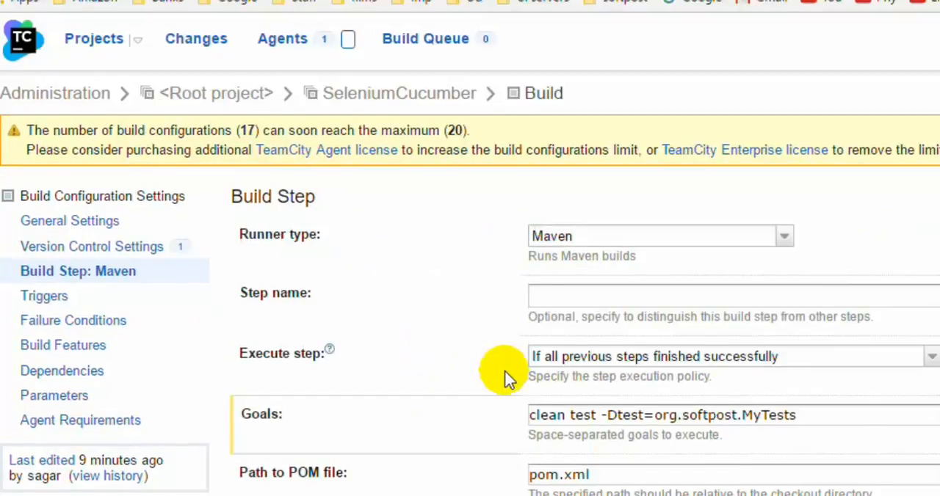
pyautogui.scroll(-3)
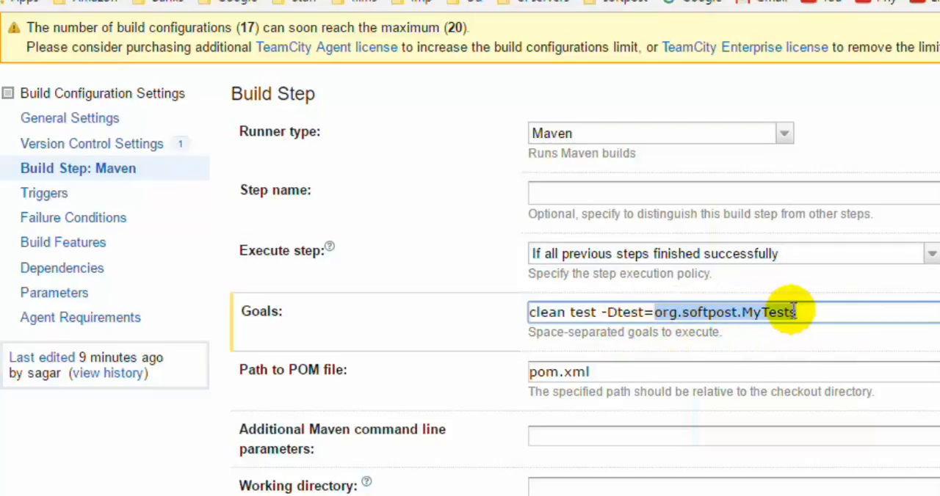
pyautogui.scroll(-3)
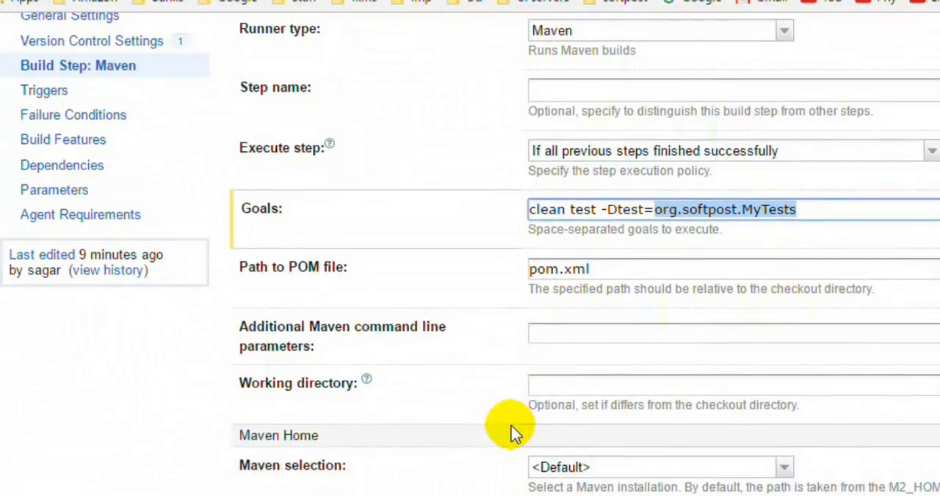
pyautogui.scroll(3)
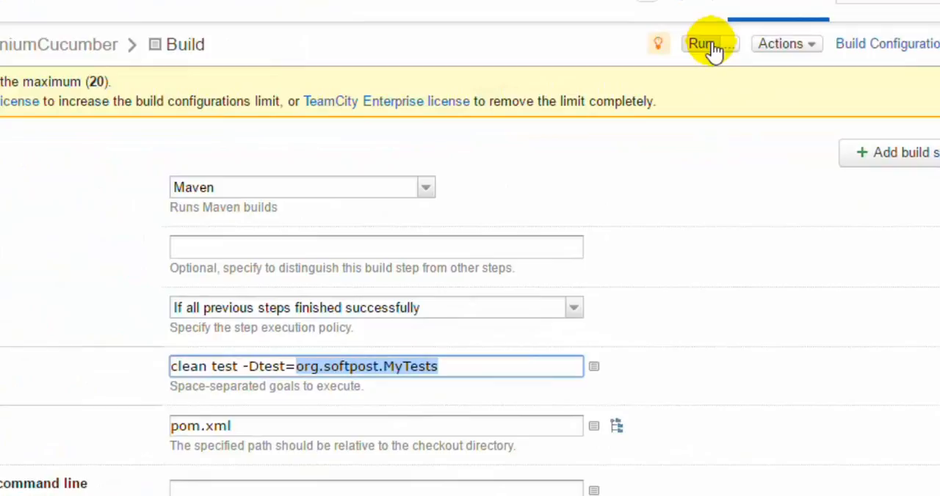
# Show the TeamCity Build Agent console with its launcher startup log.
pyautogui.click(708, 44)
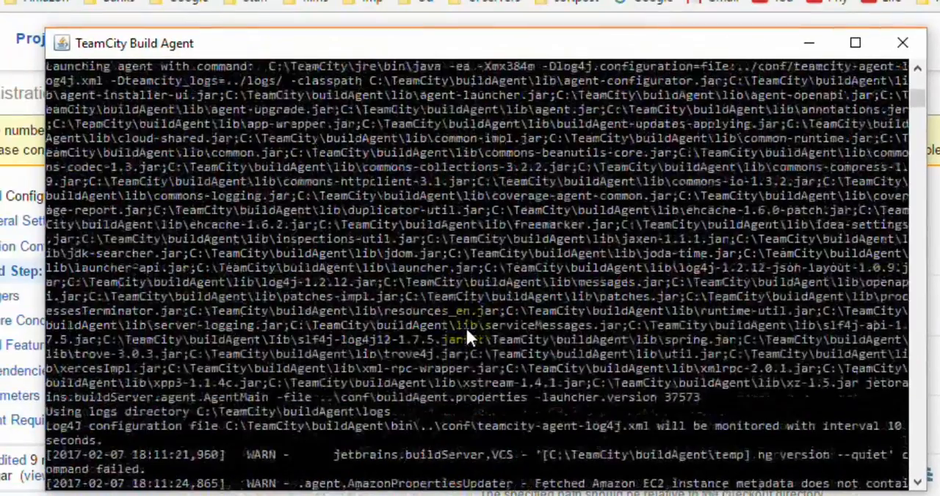
pyautogui.scroll(3)
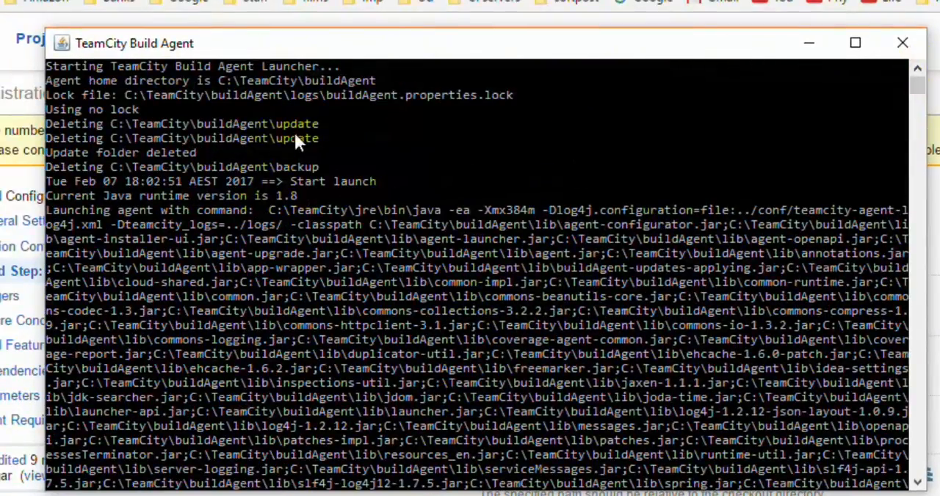
pyautogui.moveTo(807, 43)
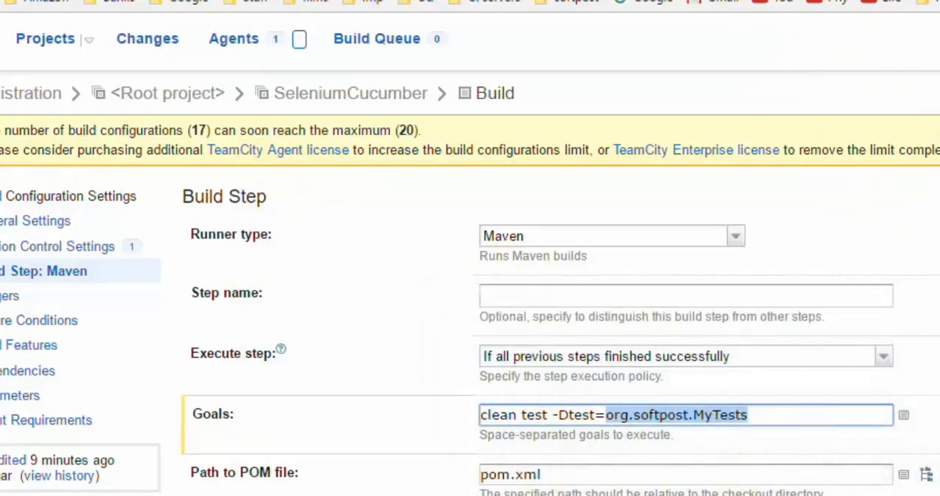
pyautogui.moveTo(542, 267)
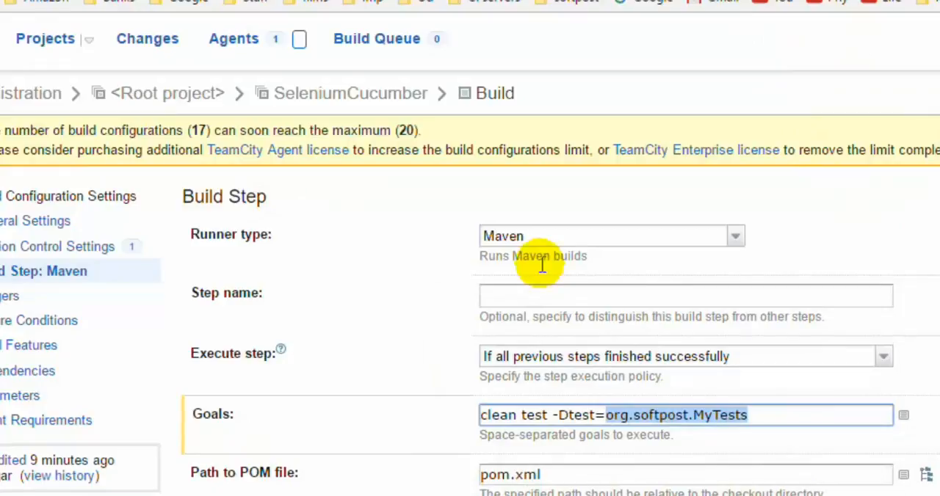
pyautogui.moveTo(542, 264)
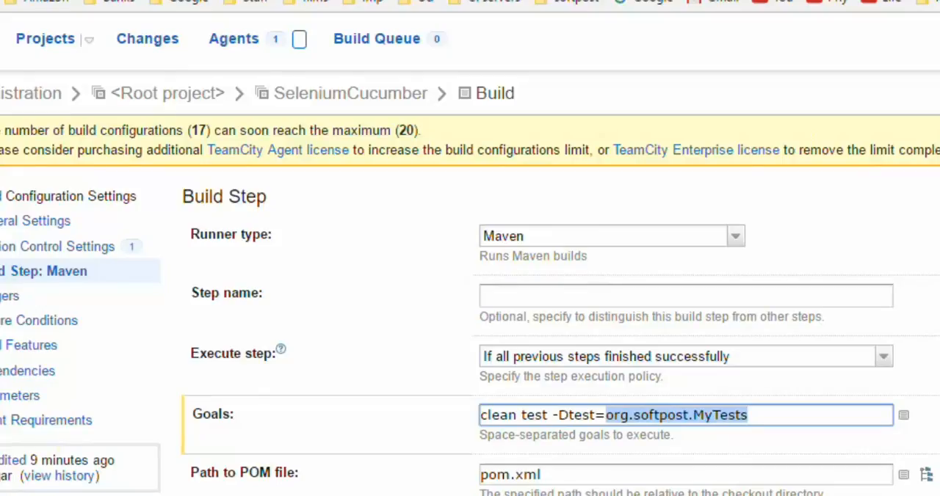
pyautogui.moveTo(902, 198)
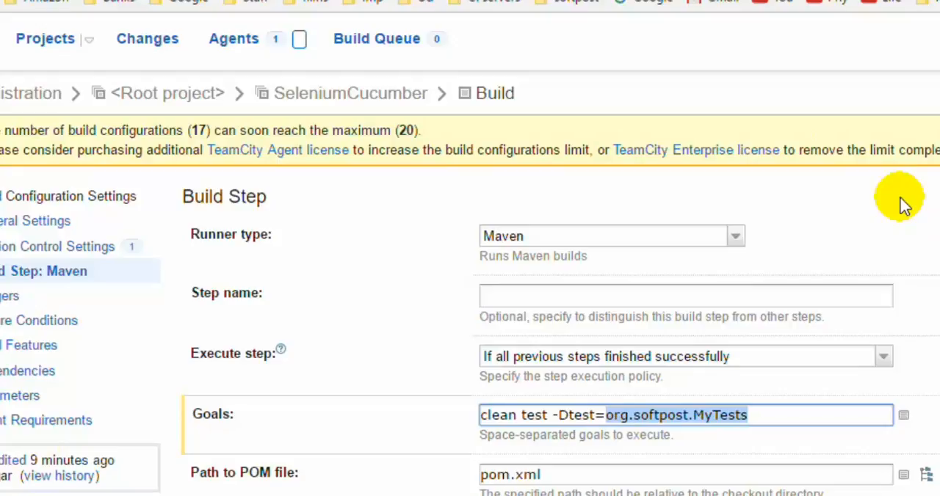
pyautogui.moveTo(790, 286)
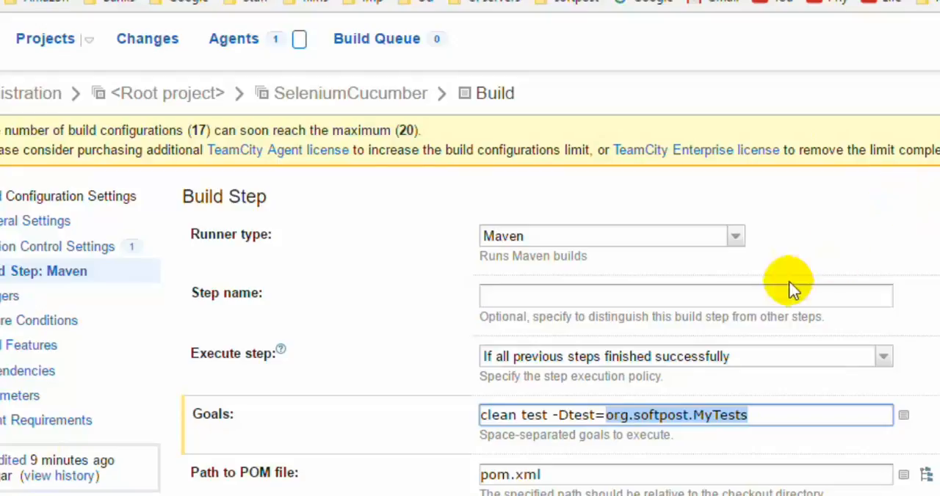
# Run a new SeleniumCucumber build, discarding unsaved step edits, so build #3 starts.
pyautogui.scroll(-3)
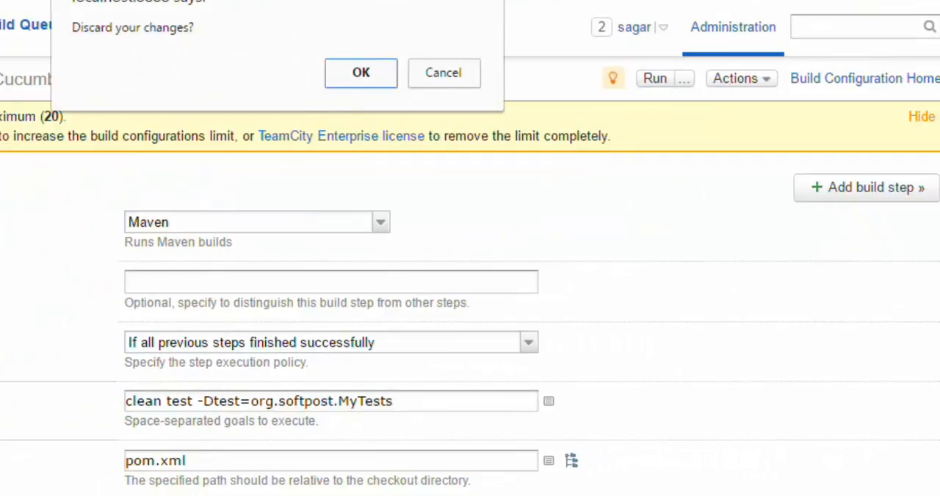
pyautogui.click(361, 72)
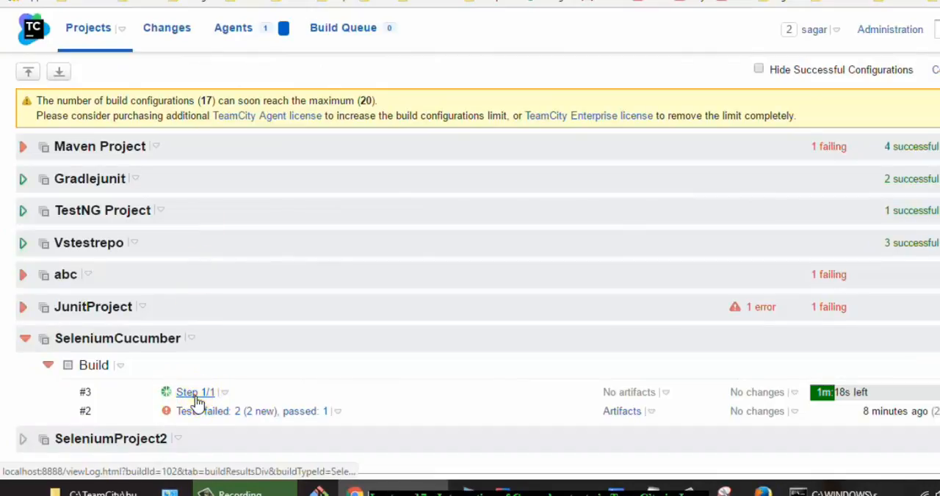
# Follow build #3's live log as Maven compiles and runs org.softpost.MyTests.
pyautogui.click(196, 392)
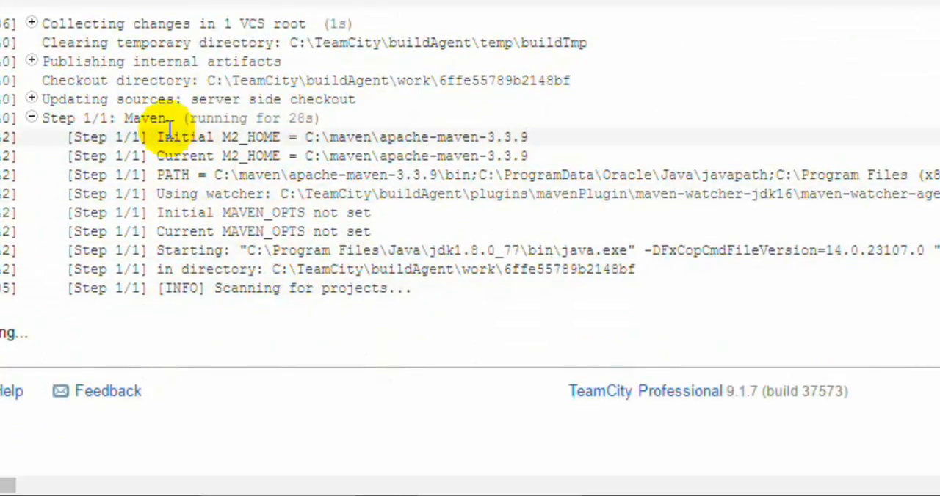
pyautogui.scroll(-3)
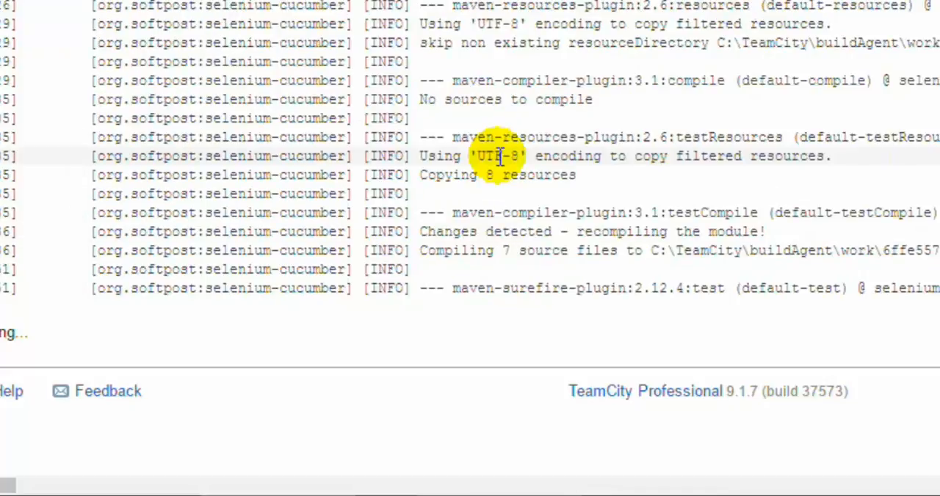
pyautogui.scroll(-3)
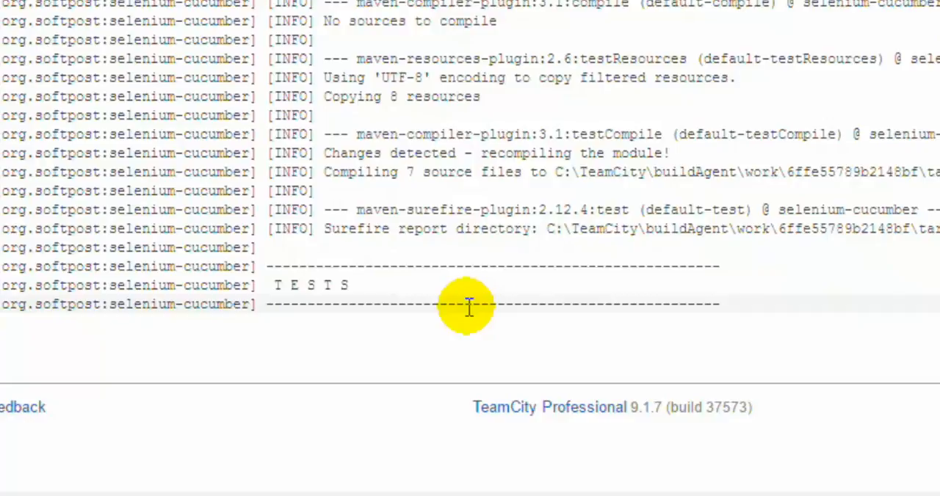
pyautogui.scroll(-3)
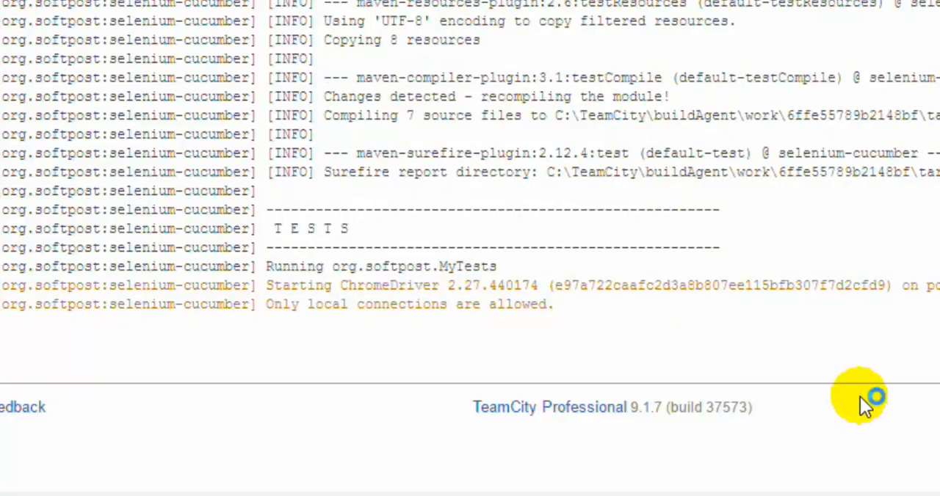
pyautogui.scroll(-3)
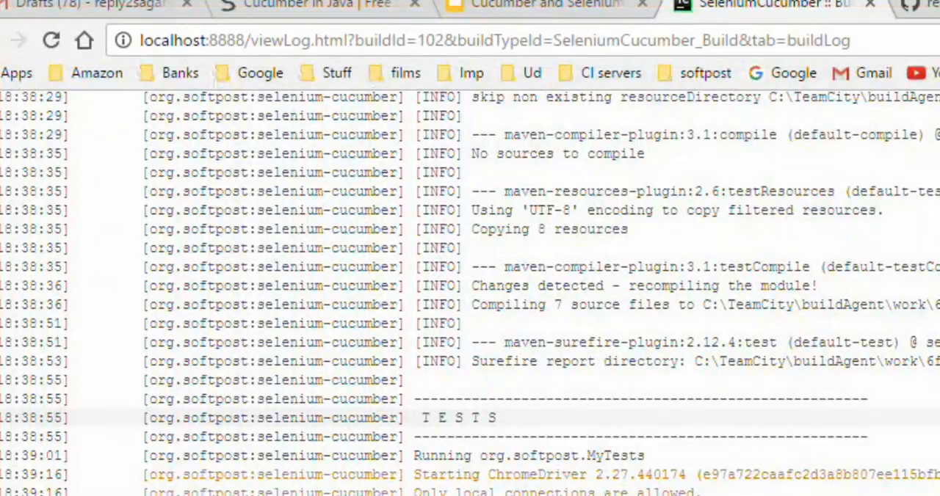
# Go to the Artifacts of the finished, failed build #3.
pyautogui.scroll(3)
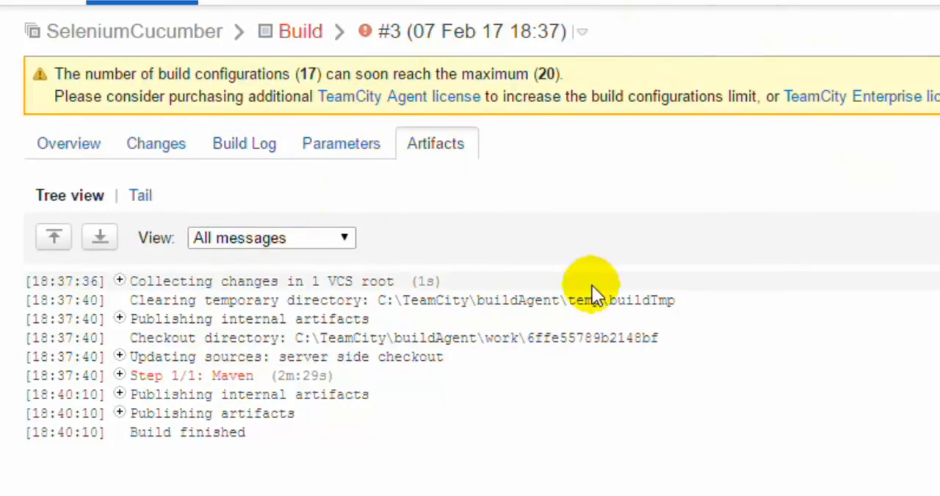
pyautogui.click(434, 142)
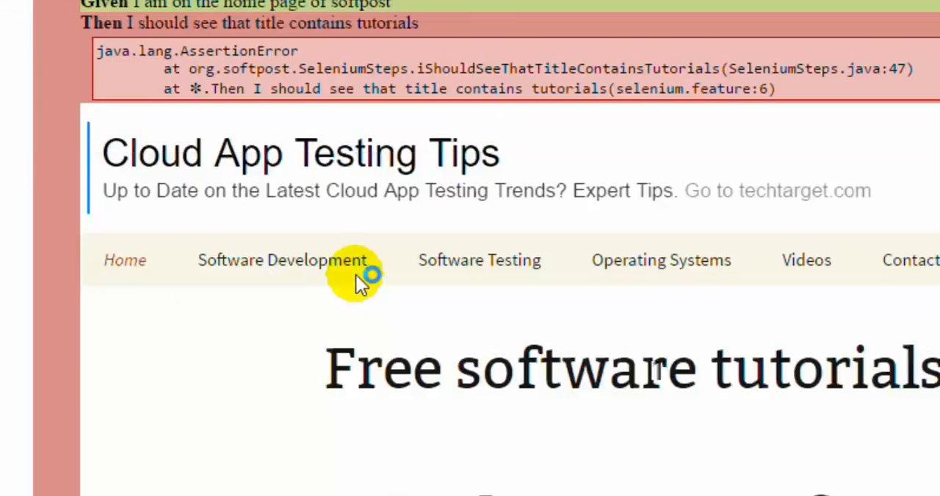
# Review the AssertionError in the Cucumber report, then return to build #3's artifact list.
pyautogui.scroll(-3)
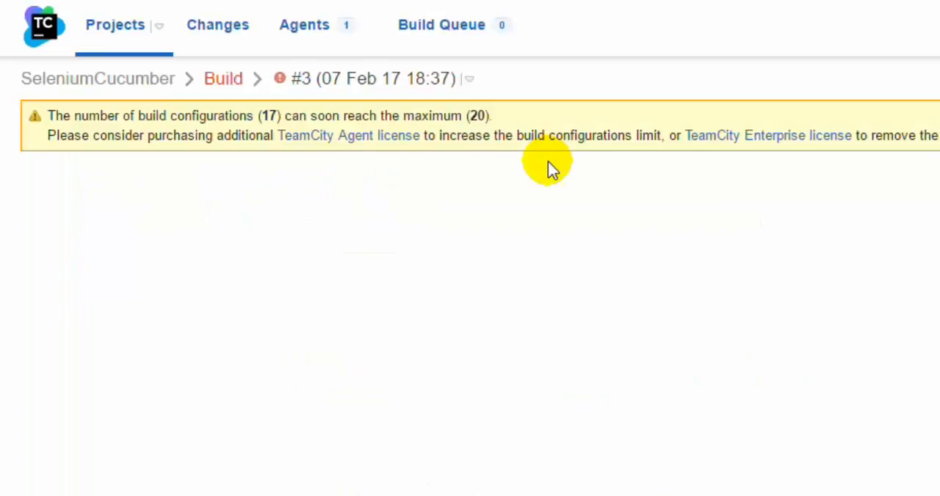
pyautogui.click(434, 177)
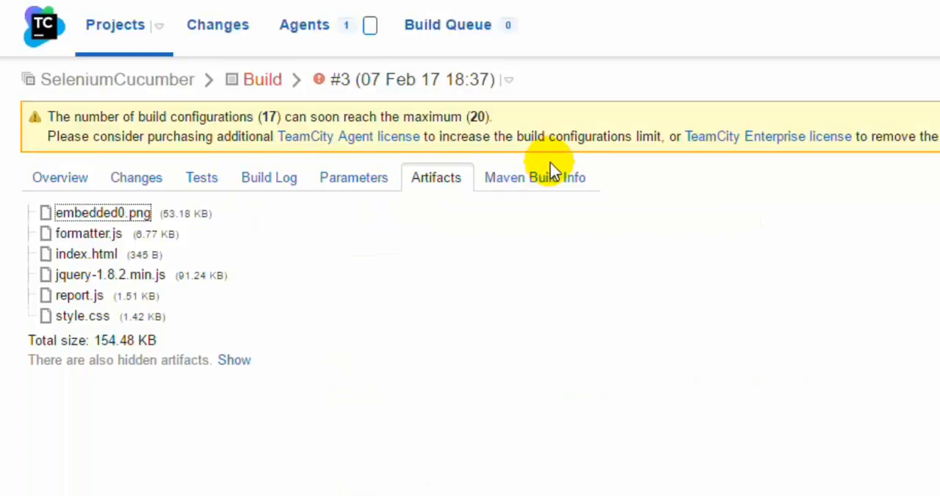